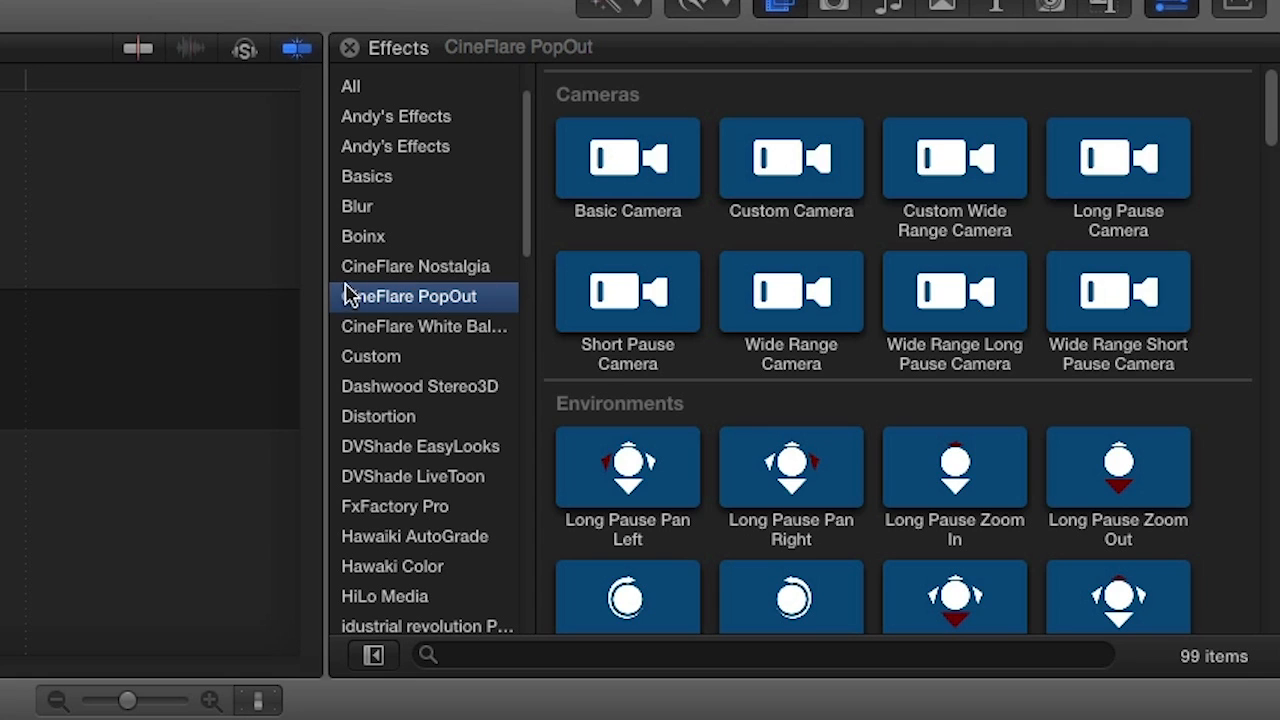
- Scroll through the CineFlare PopOut Cameras and Environments presets
scroll(down, 3)
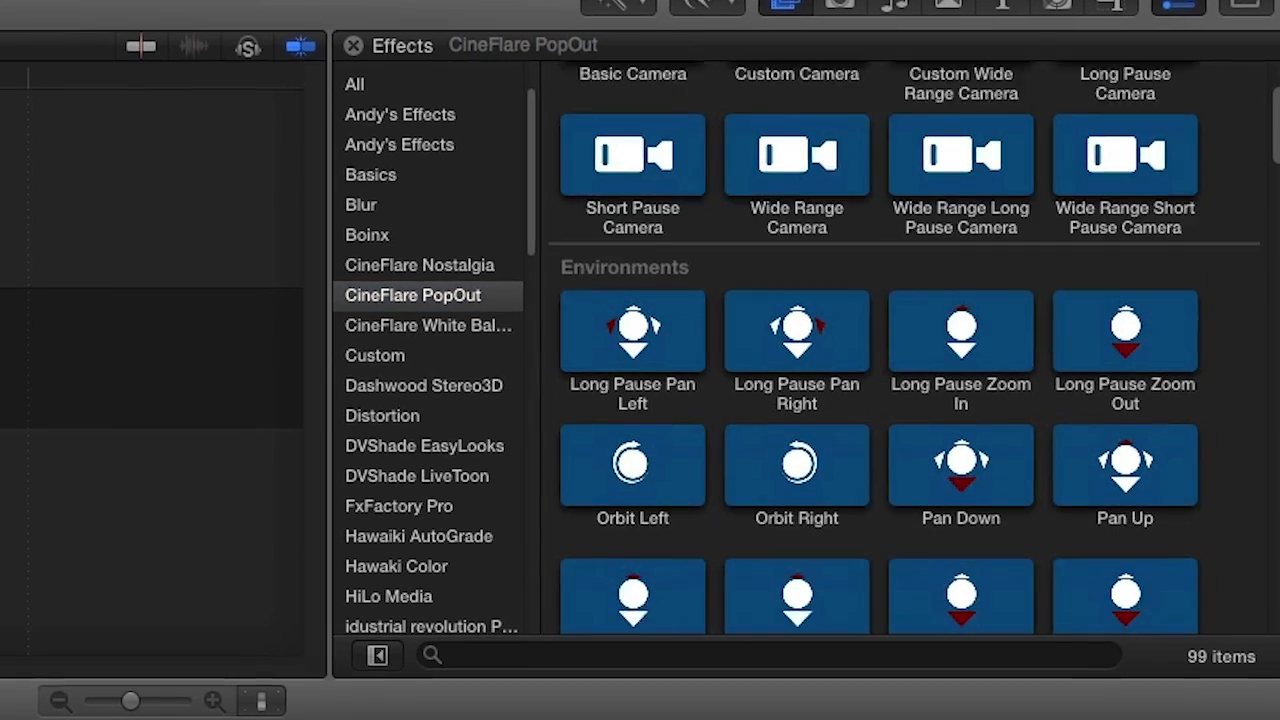
scroll(down, 3)
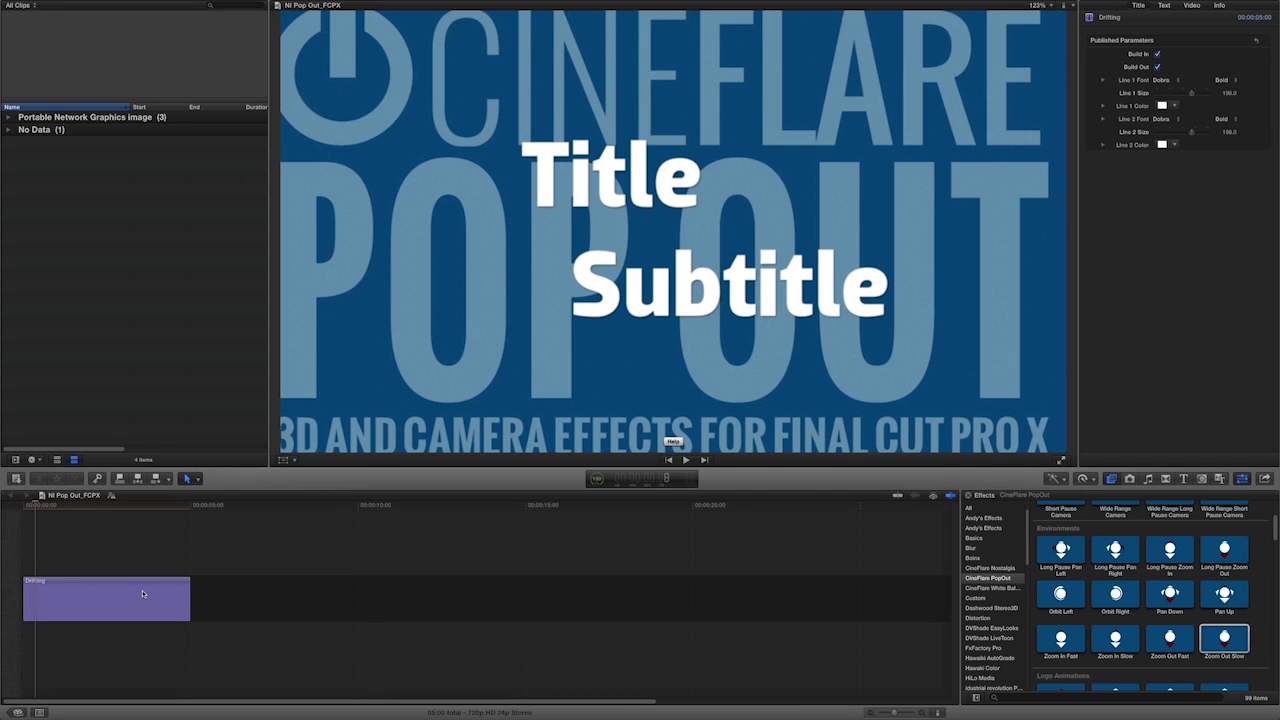
- Select the Drifting title carrying the Zoom Out Slow environment
click(984, 216)
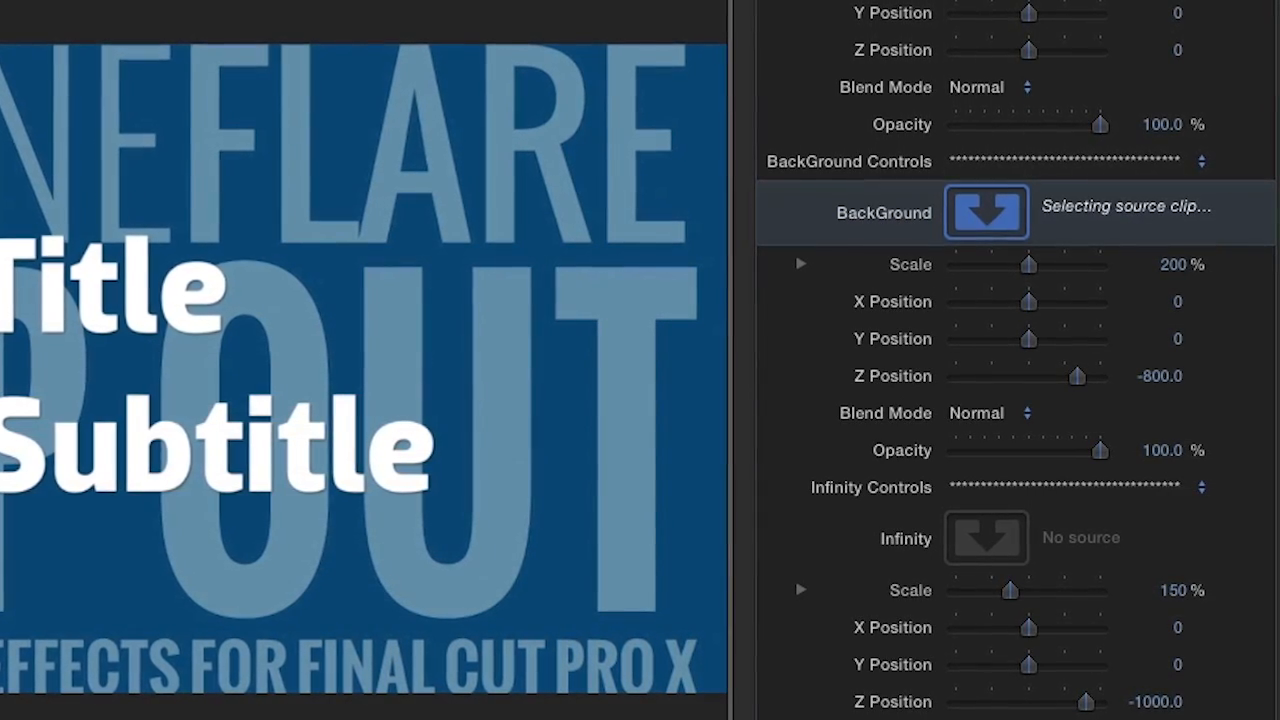
- Use the sky image as background and keep the balloon close-up blend mode Normal
click(985, 211)
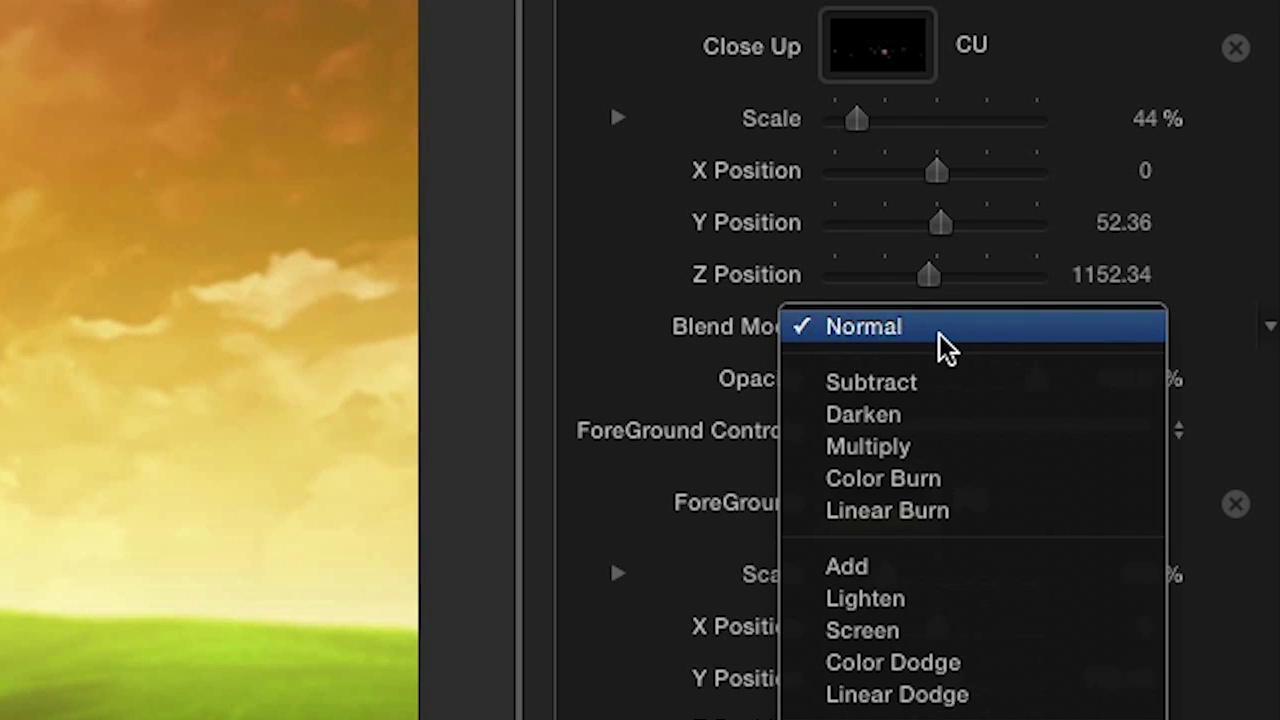
click(862, 326)
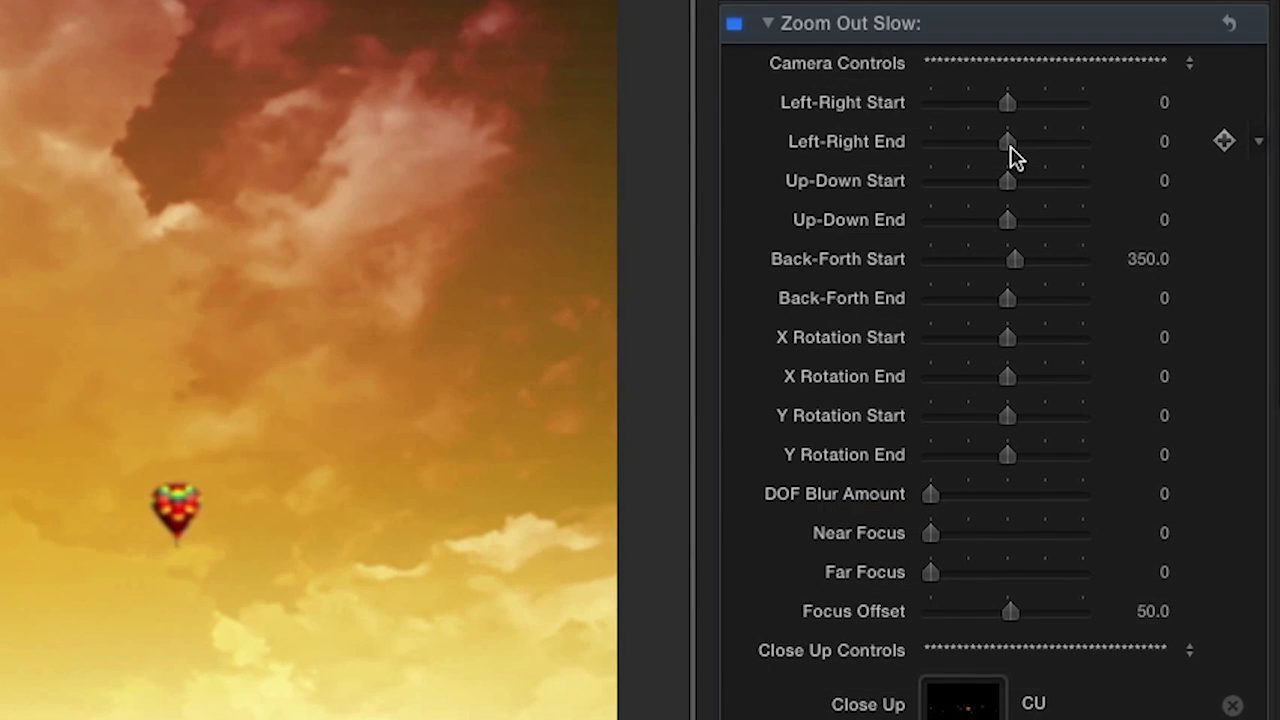
- Drag the camera's Left-Right End to 139.12 and adjust its Up-Down End
drag(1007, 141, 1013, 141)
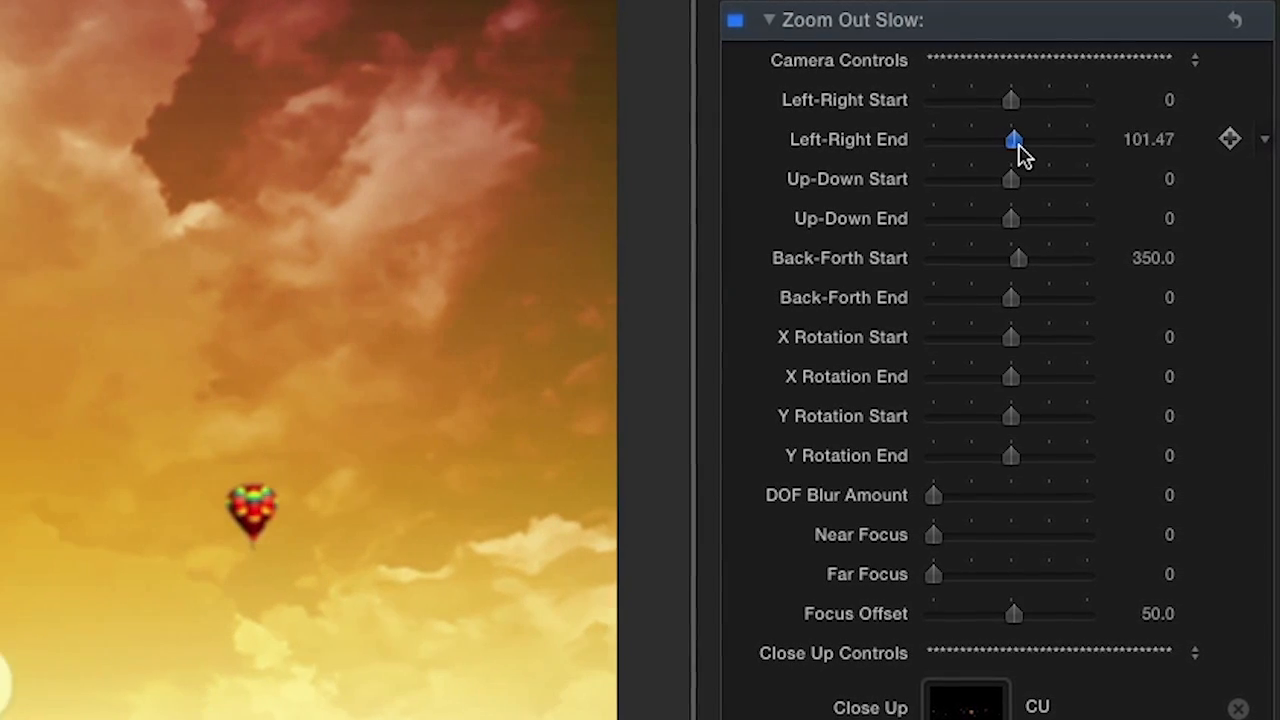
drag(1013, 139, 1018, 137)
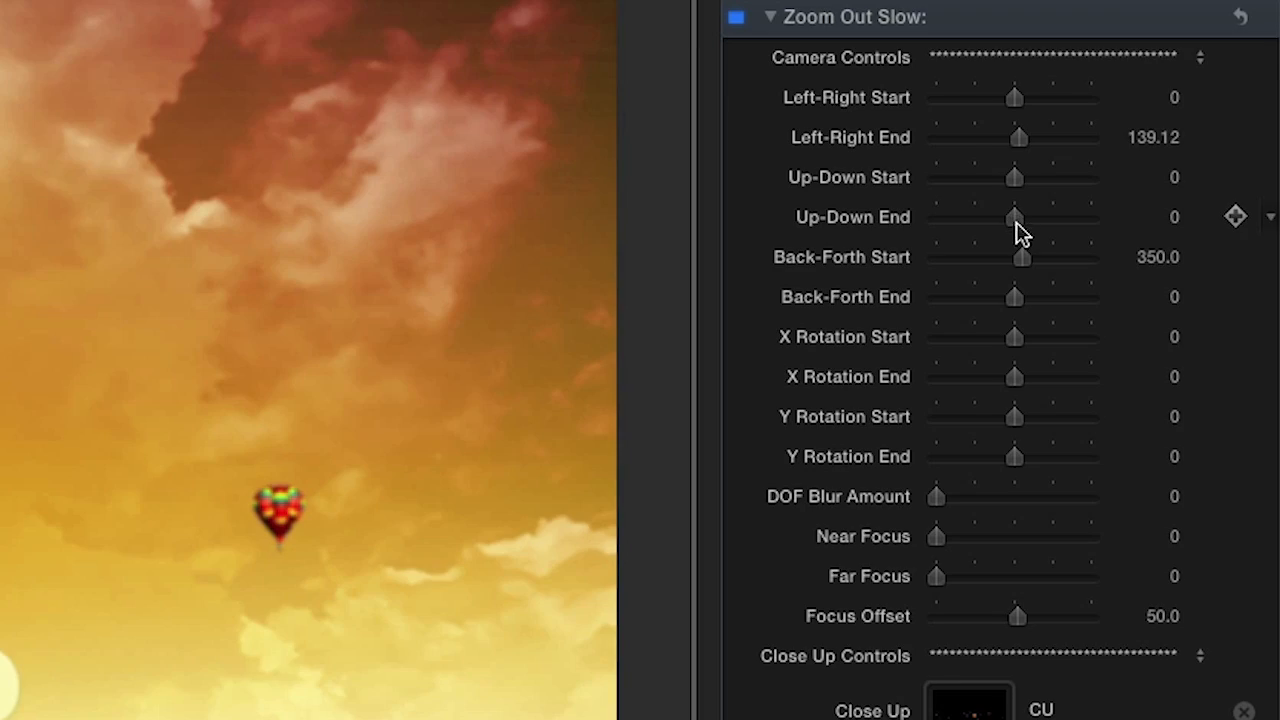
drag(1014, 217, 1014, 217)
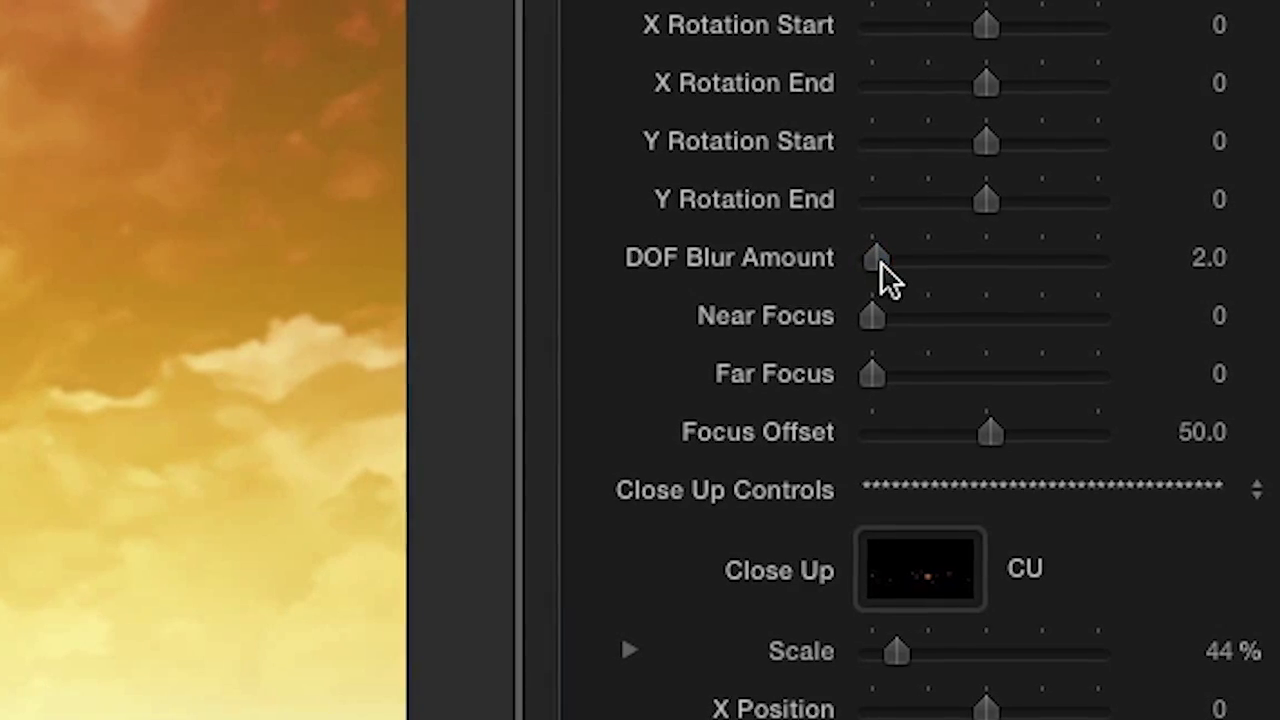
- Set the camera's Near Focus to 315 and Far Focus to 364
drag(870, 318, 895, 318)
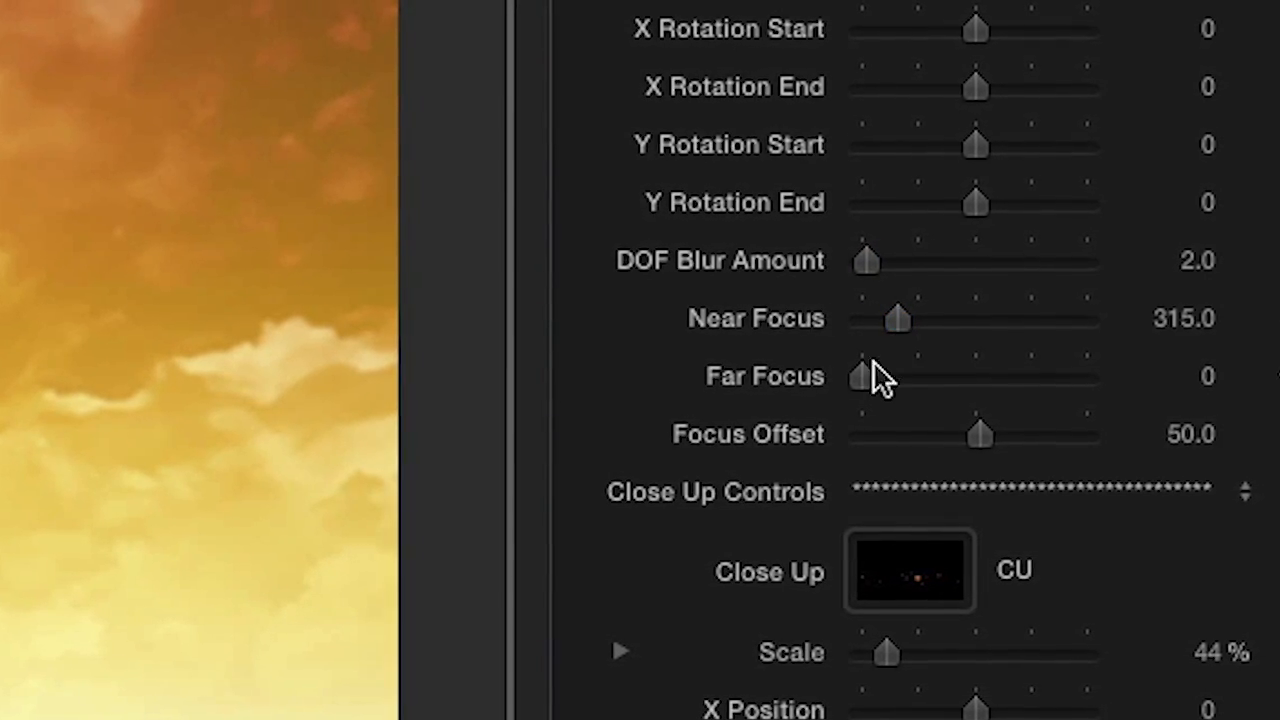
drag(858, 377, 888, 383)
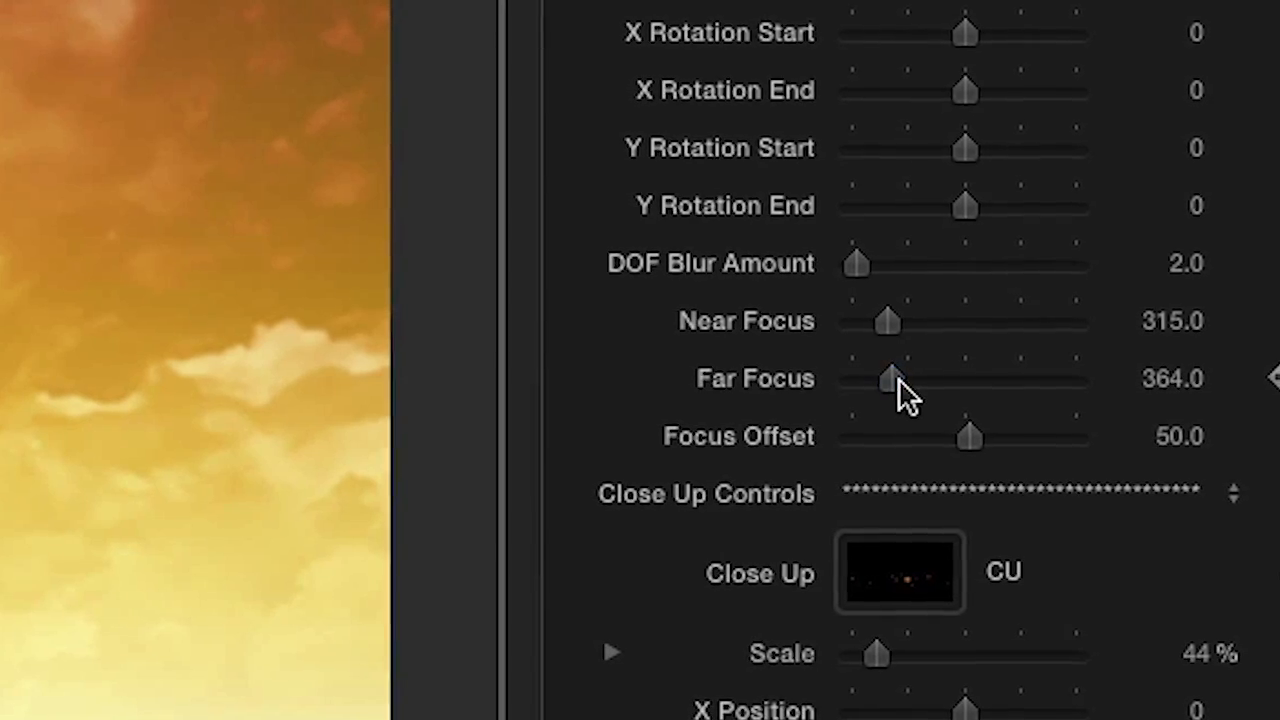